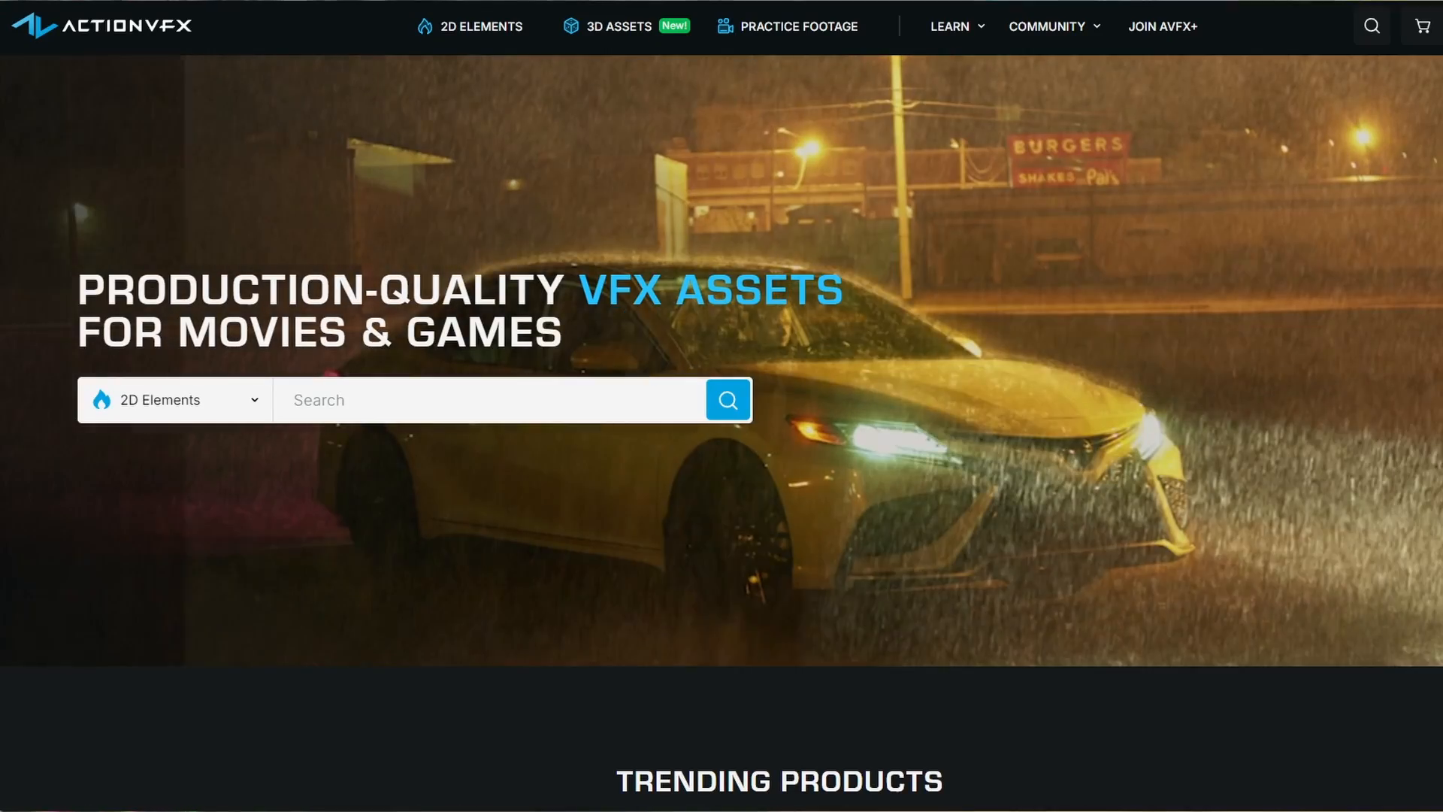
# Play the green-screen plate of the woman on the box from Read2, then pause it
pyautogui.scroll(-3)
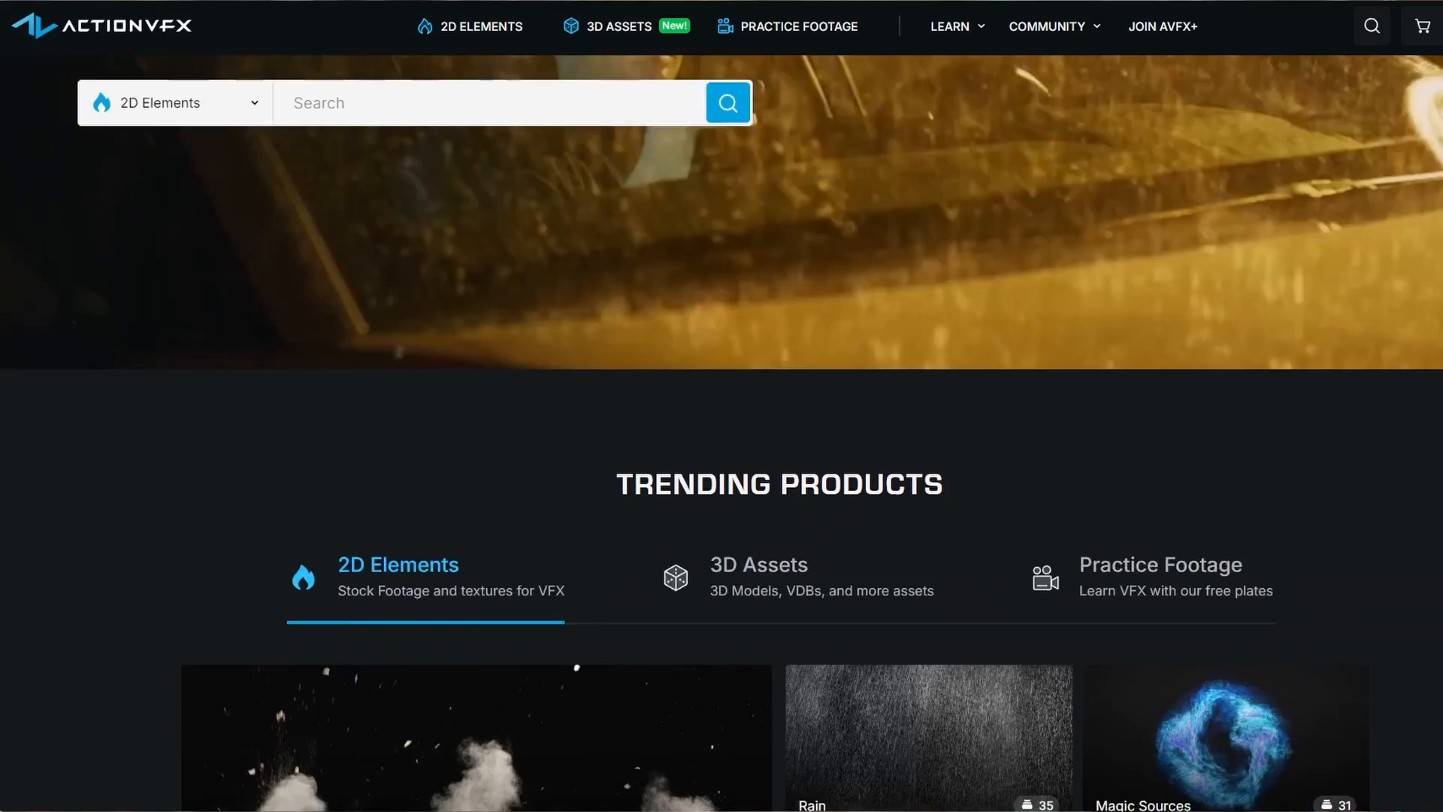
pyautogui.scroll(-3)
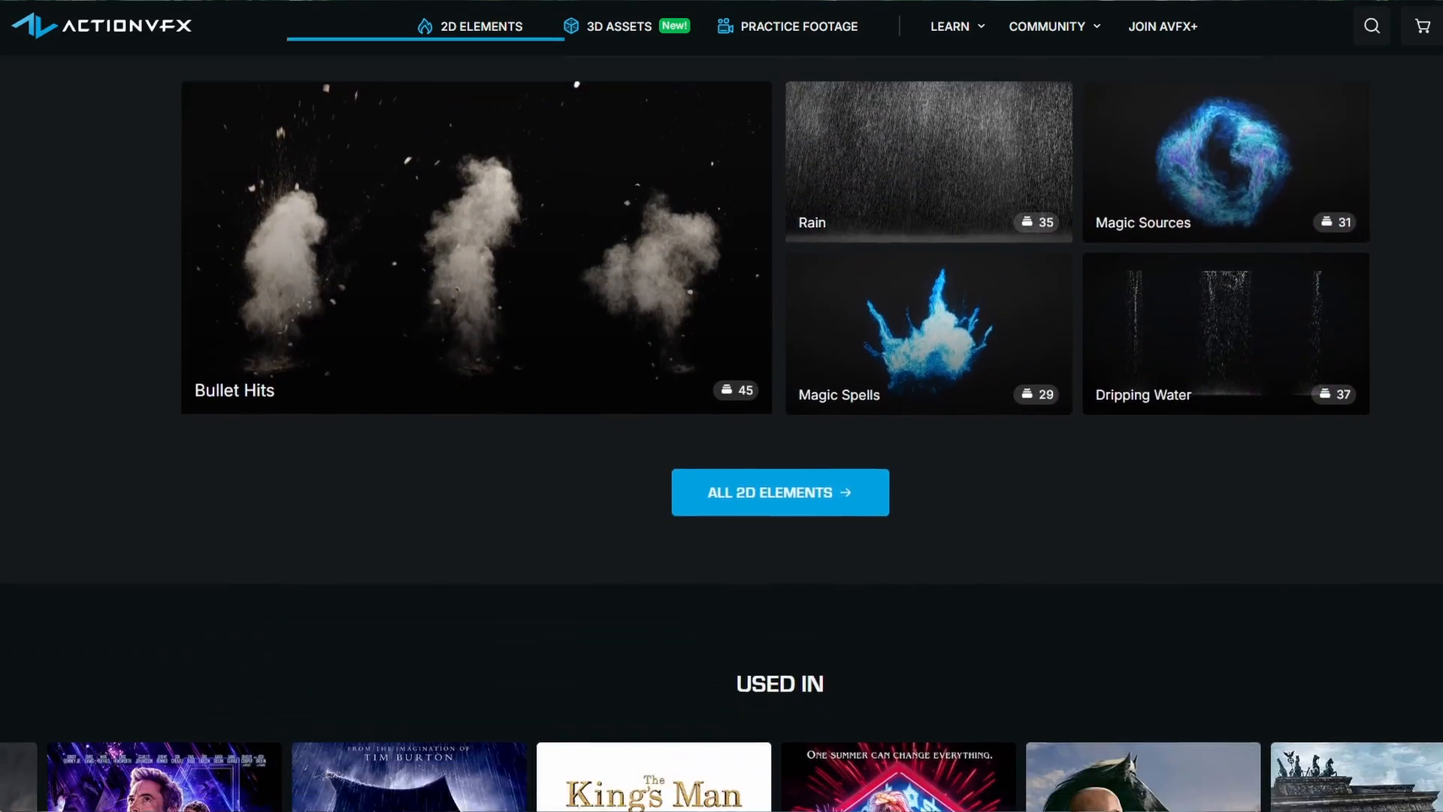
pyautogui.scroll(-3)
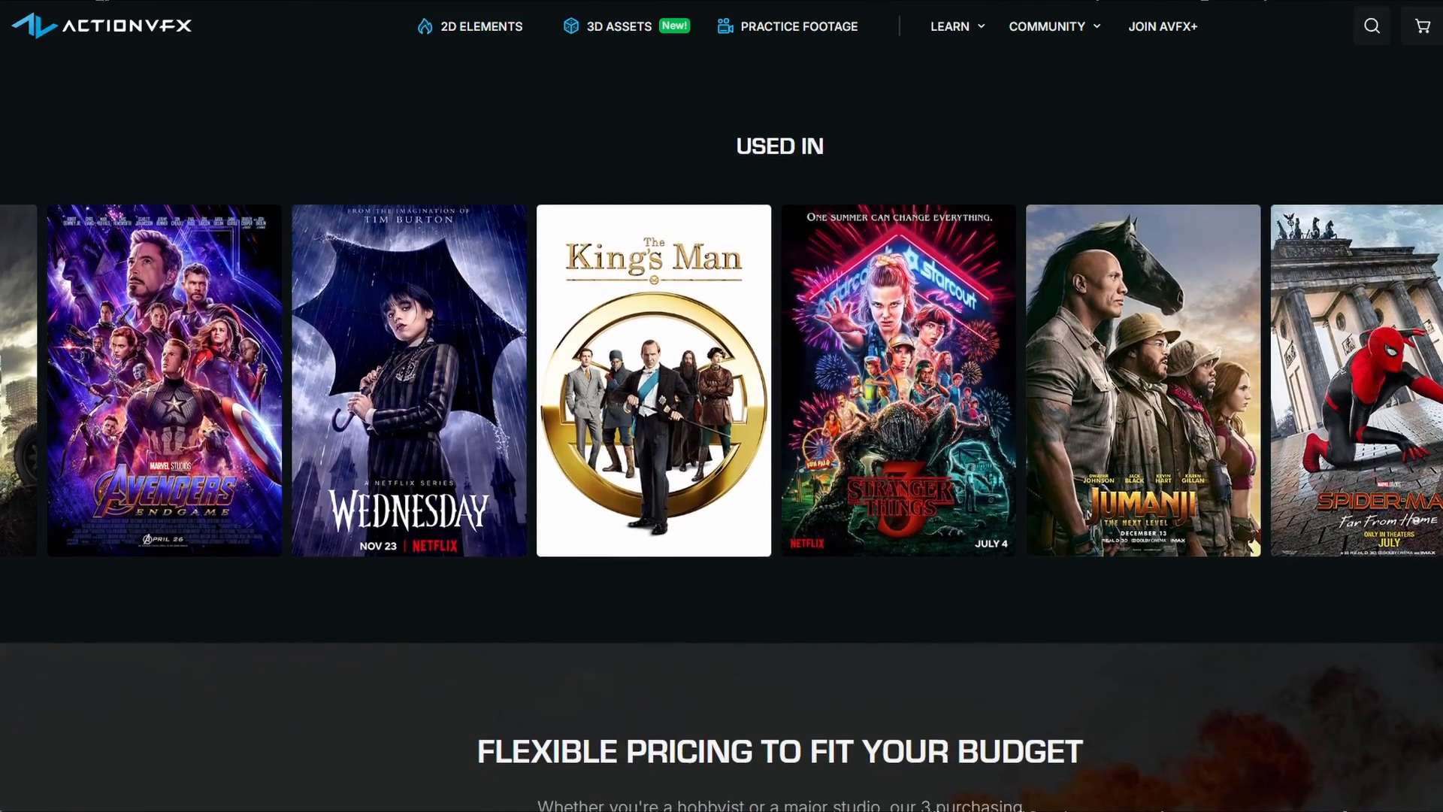
pyautogui.scroll(-3)
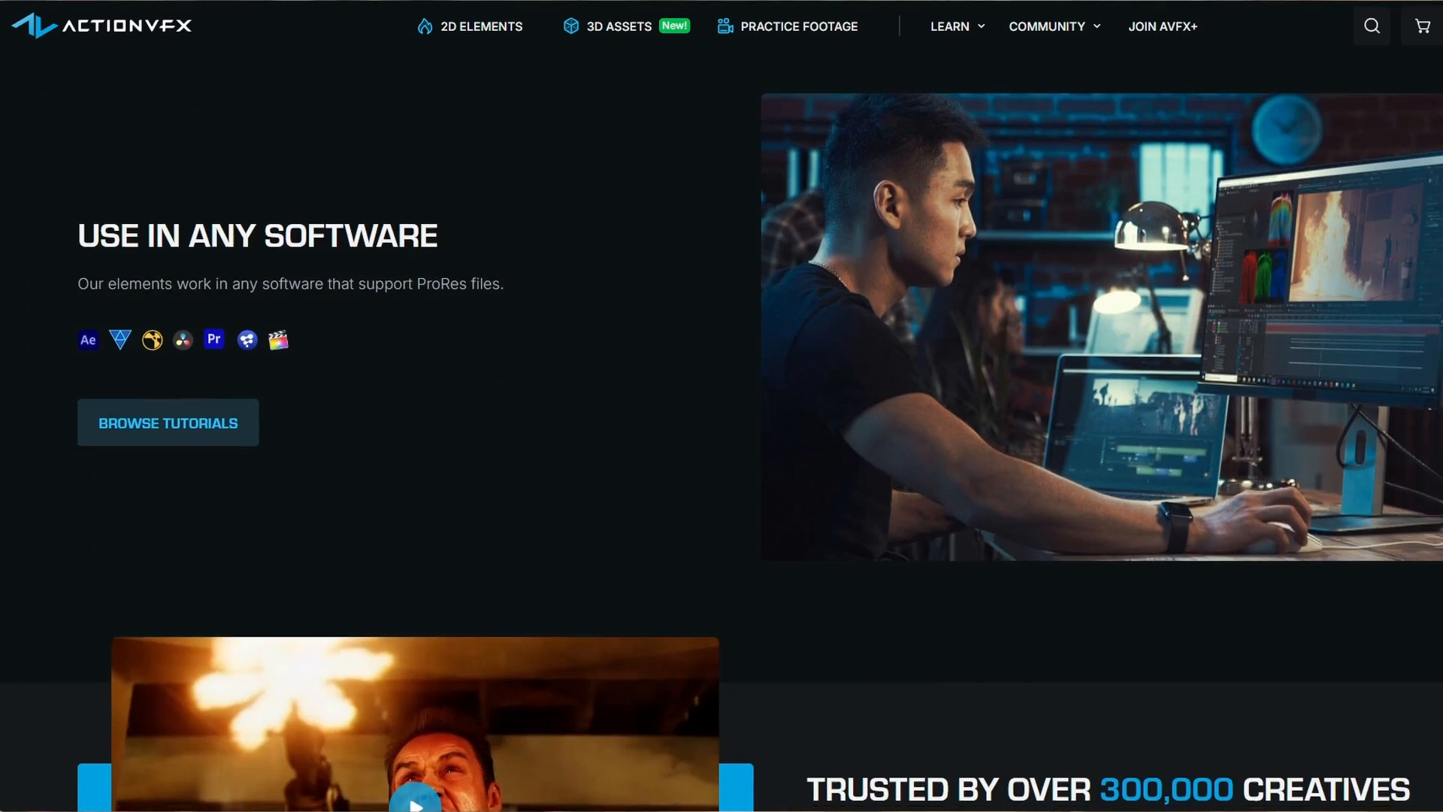
pyautogui.scroll(-3)
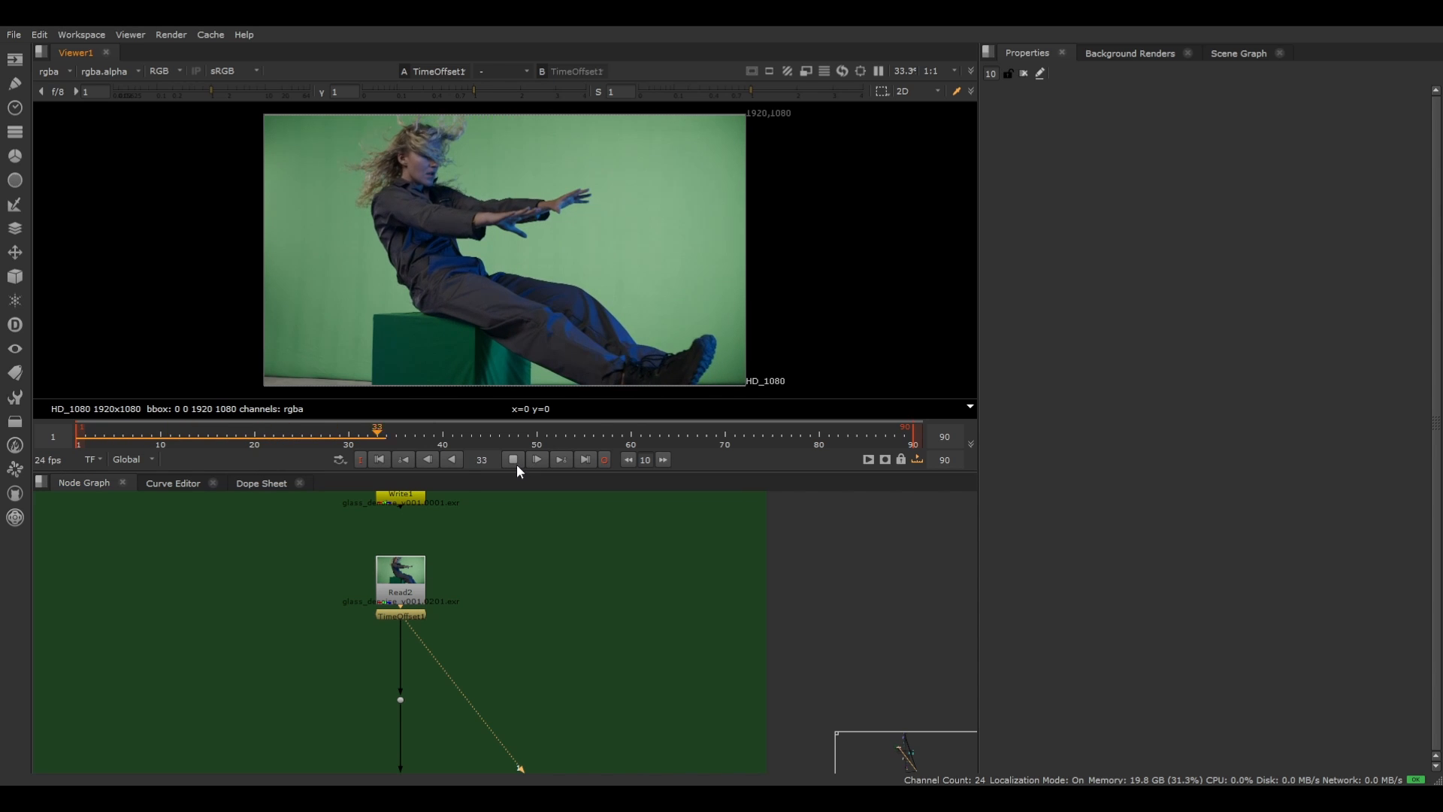
pyautogui.click(537, 459)
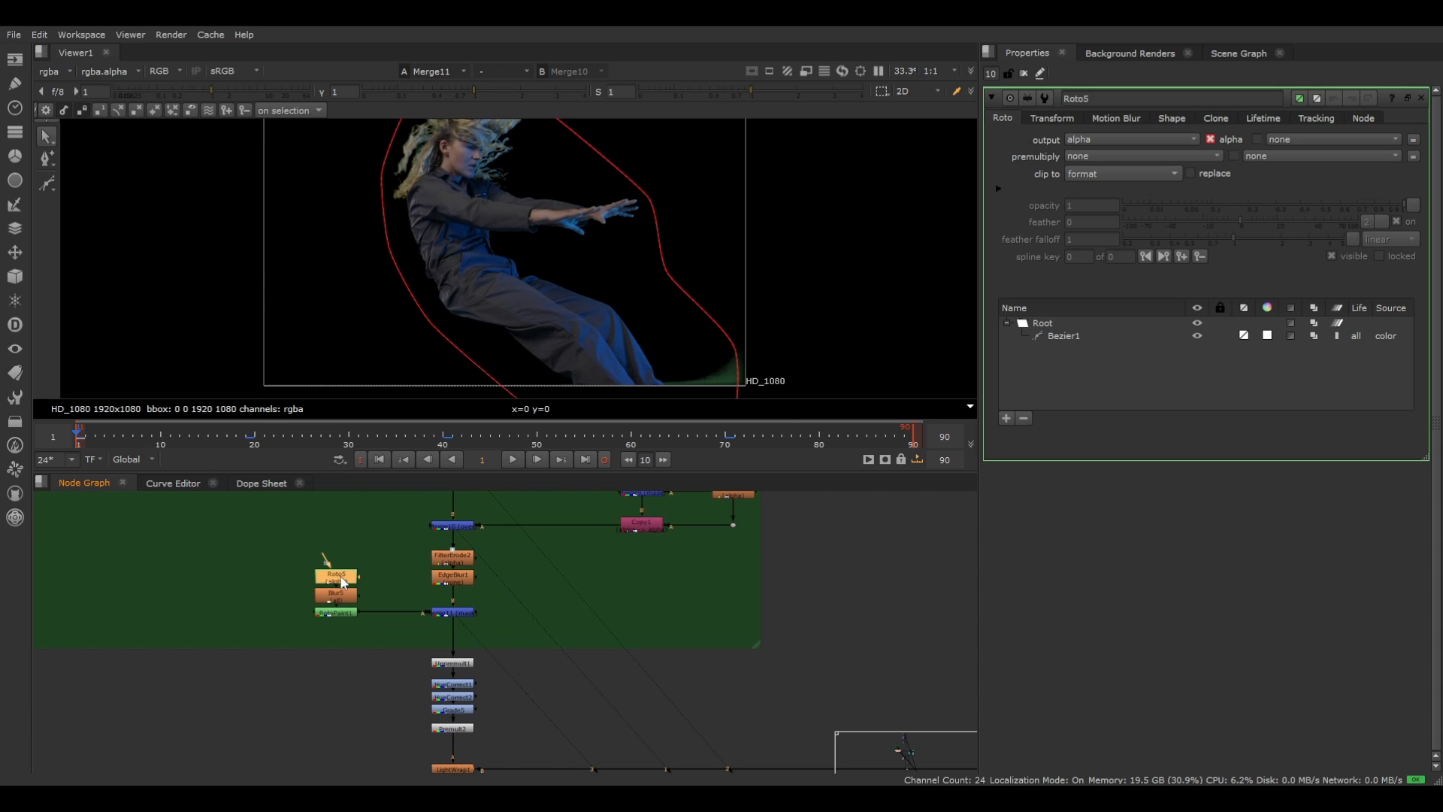
# Select the Roto5 node to inspect the roto shape around the keyed woman
pyautogui.click(515, 436)
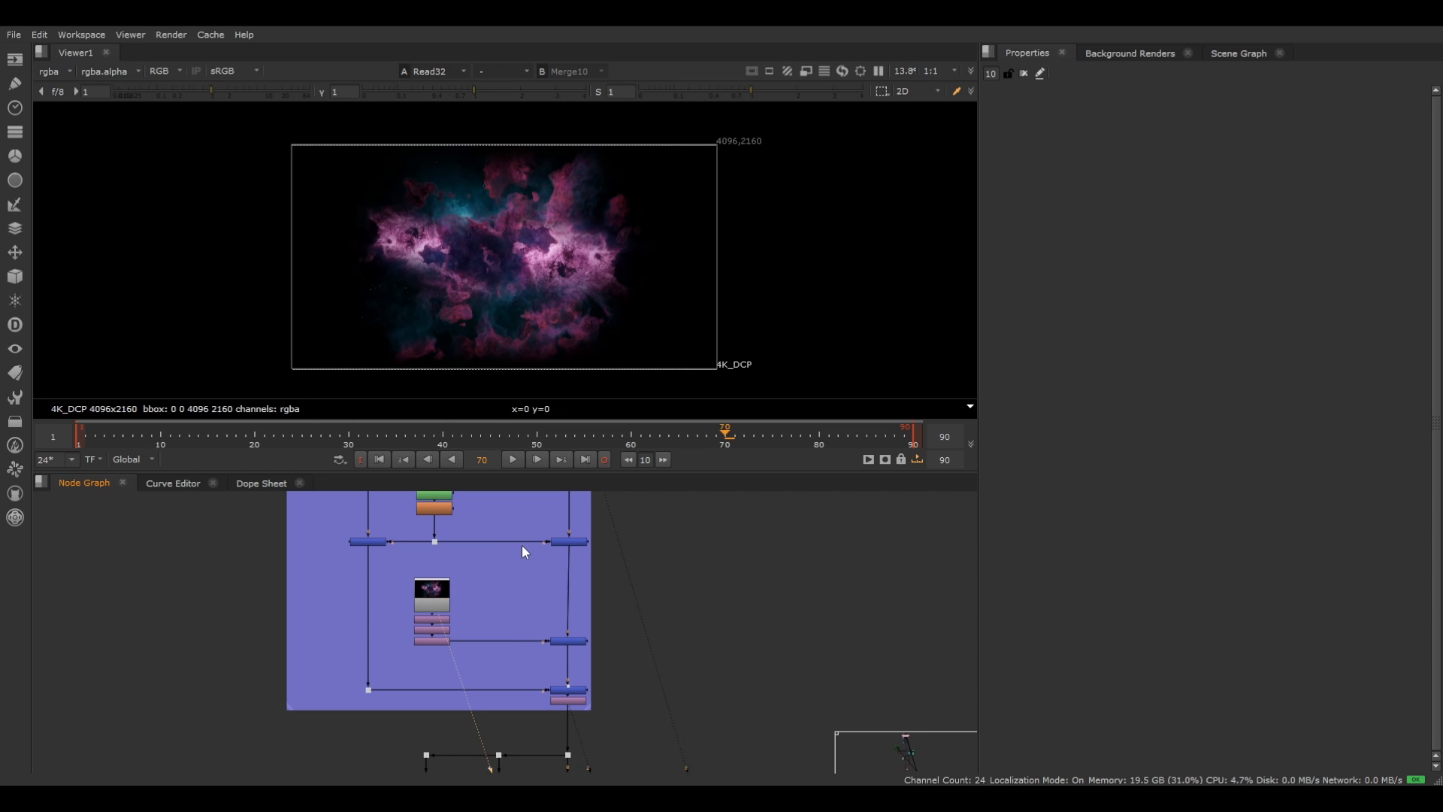
pyautogui.moveTo(524, 558)
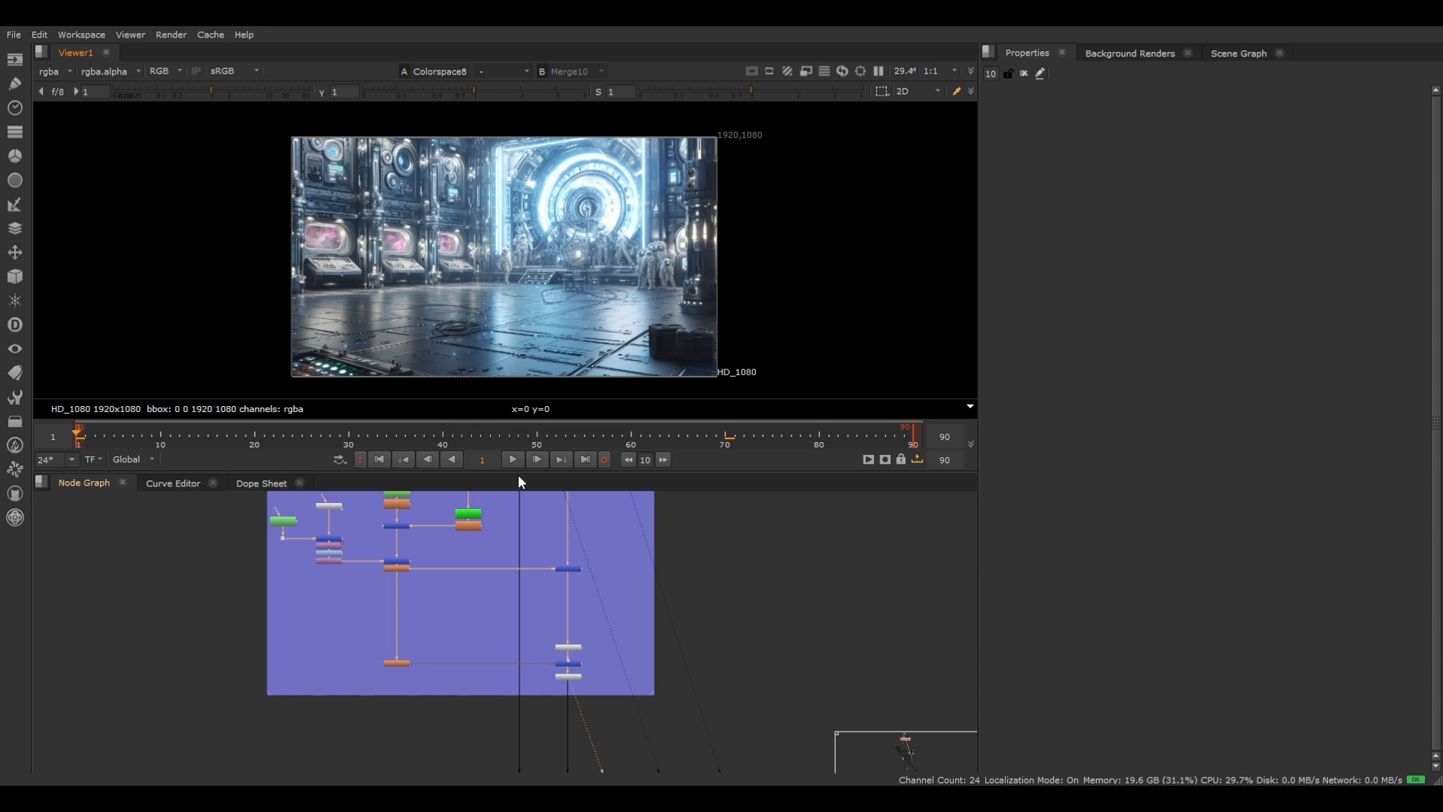
# Play and stop the machine-room background, check Transform5 rotation, and open FilterErode1 settings
pyautogui.click(511, 459)
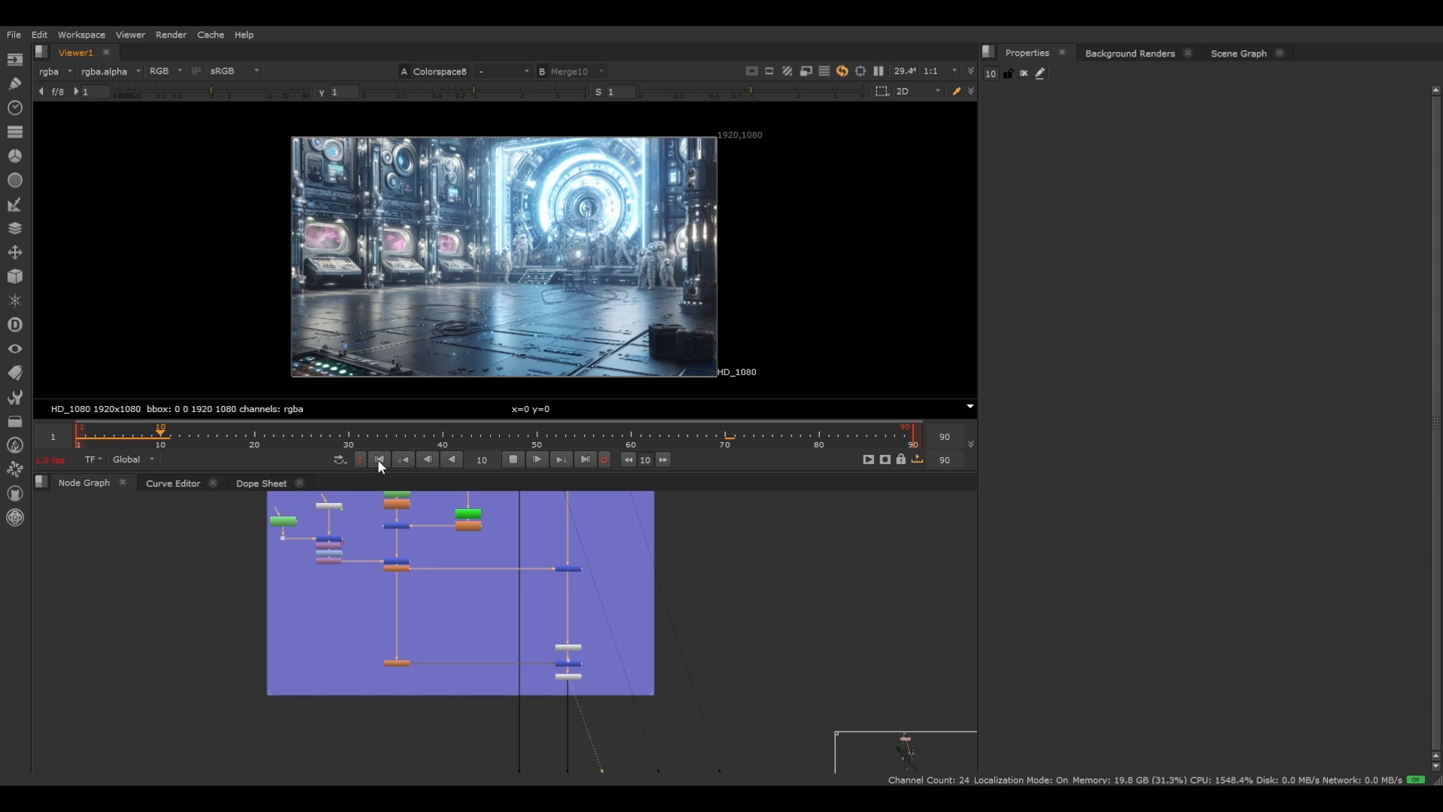
pyautogui.click(537, 460)
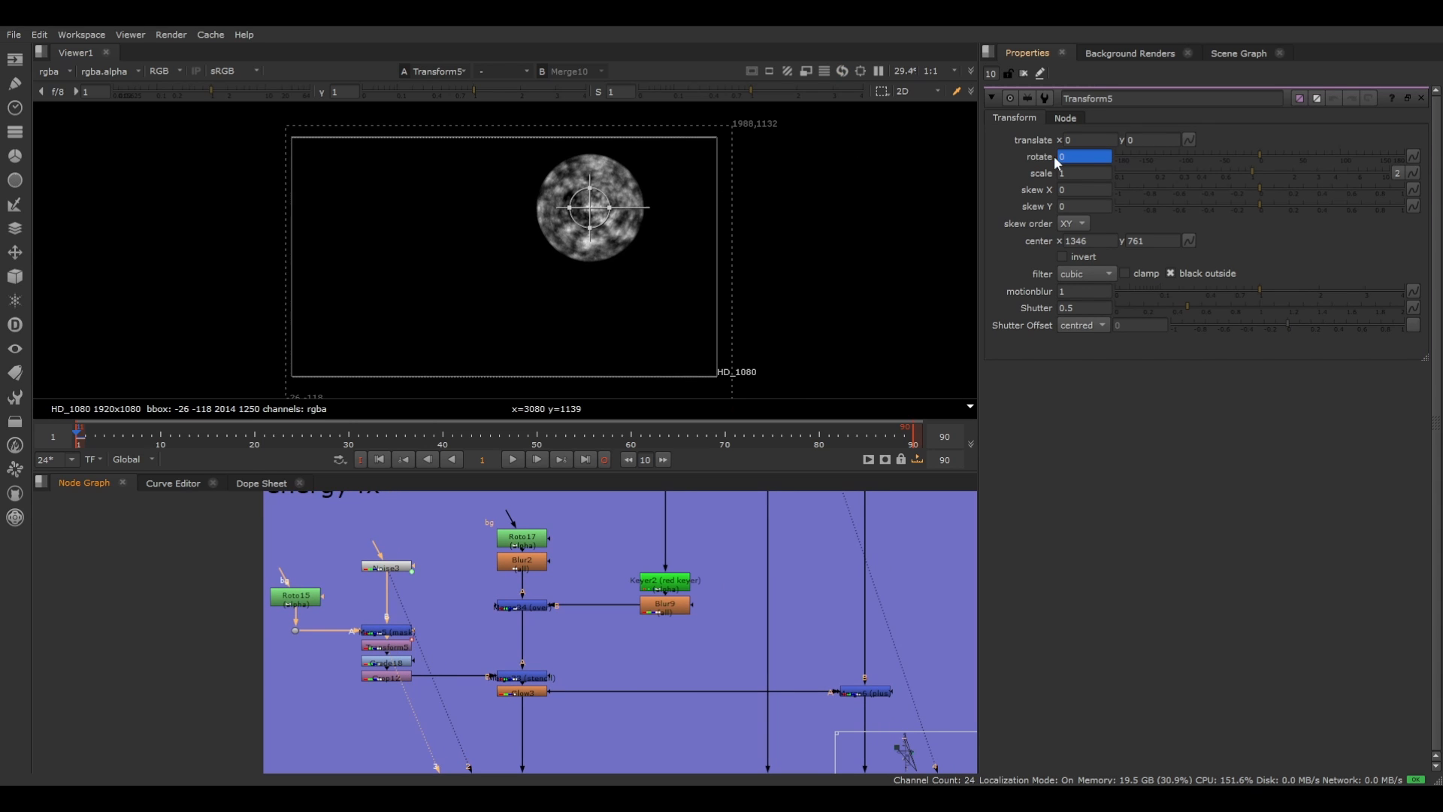
pyautogui.click(512, 460)
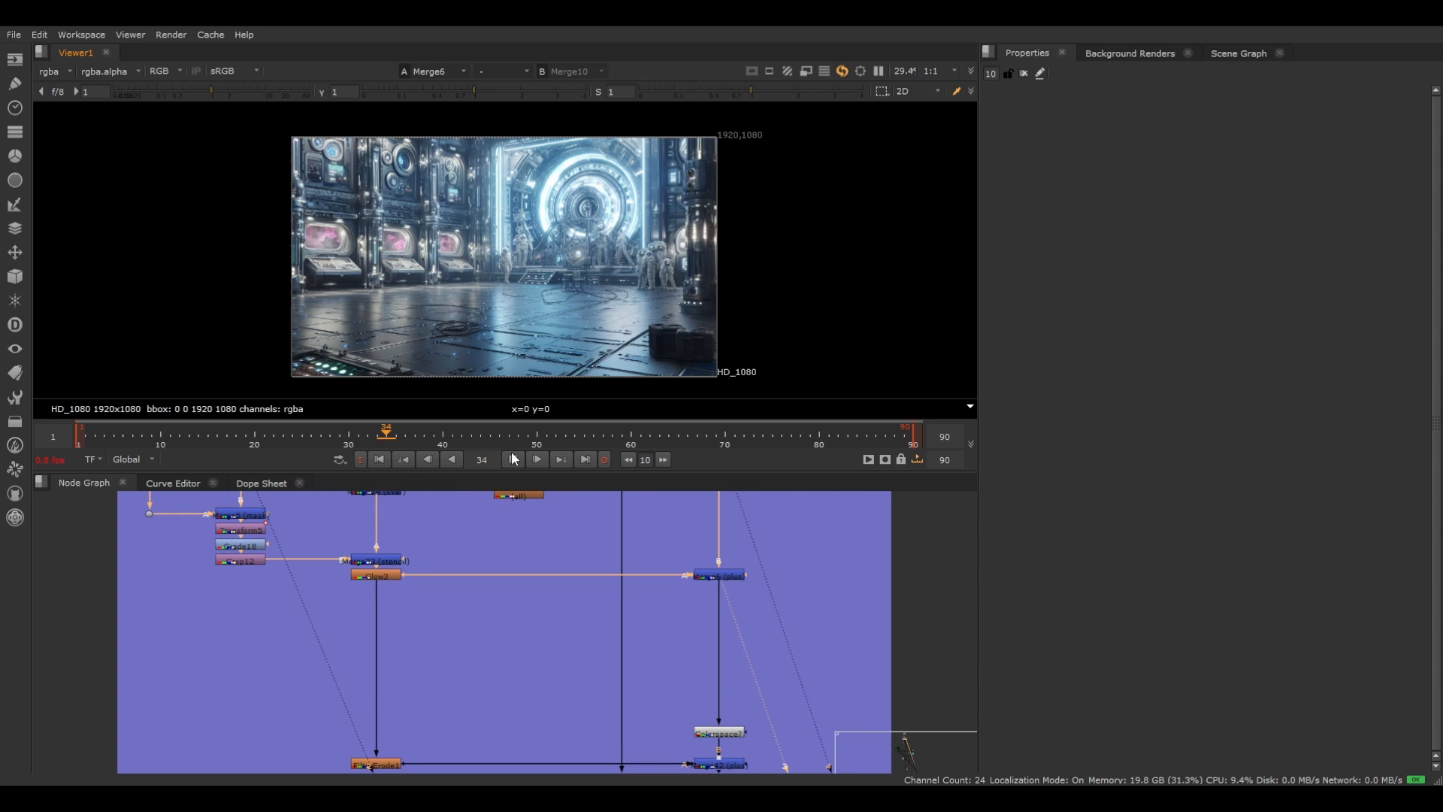
pyautogui.click(513, 459)
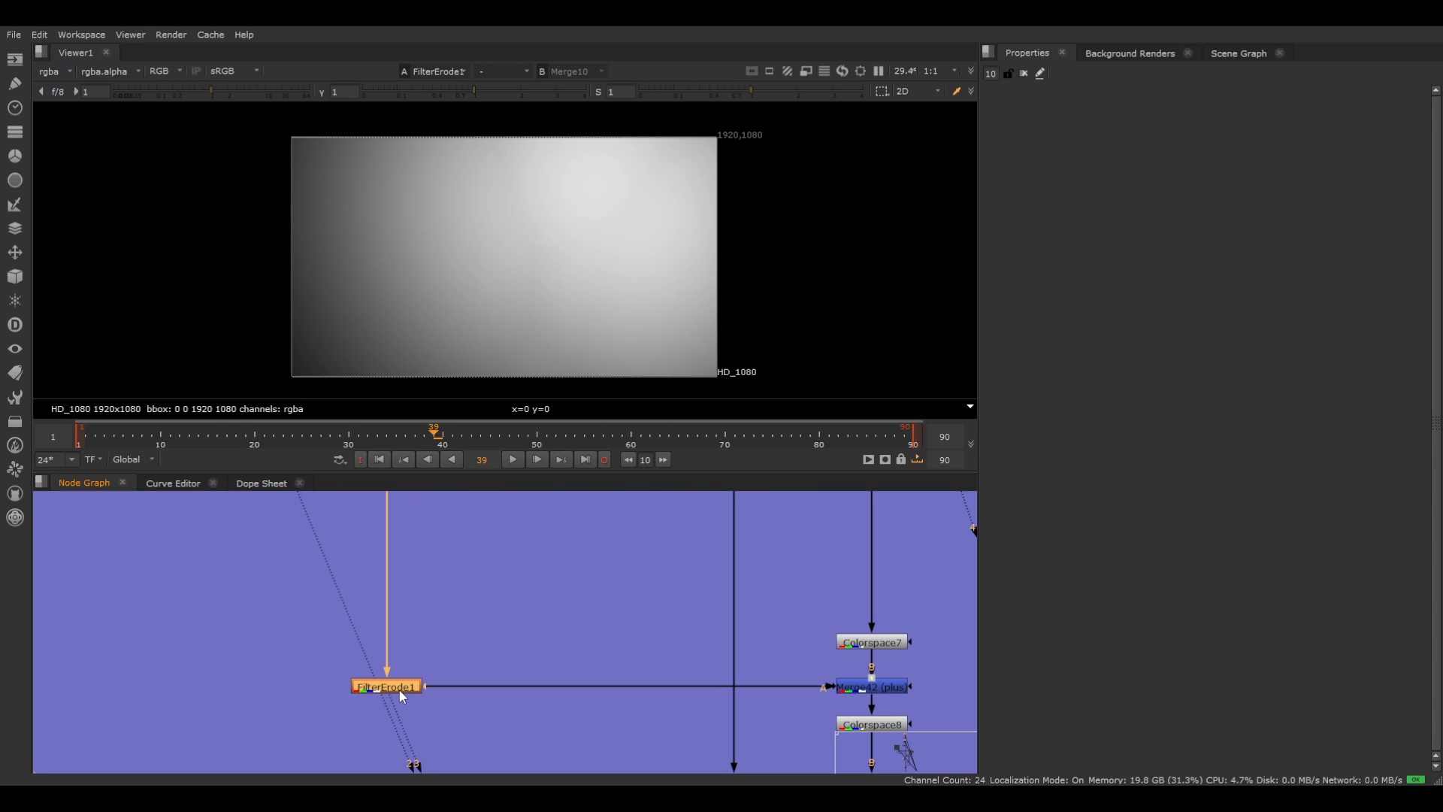
pyautogui.doubleClick(386, 685)
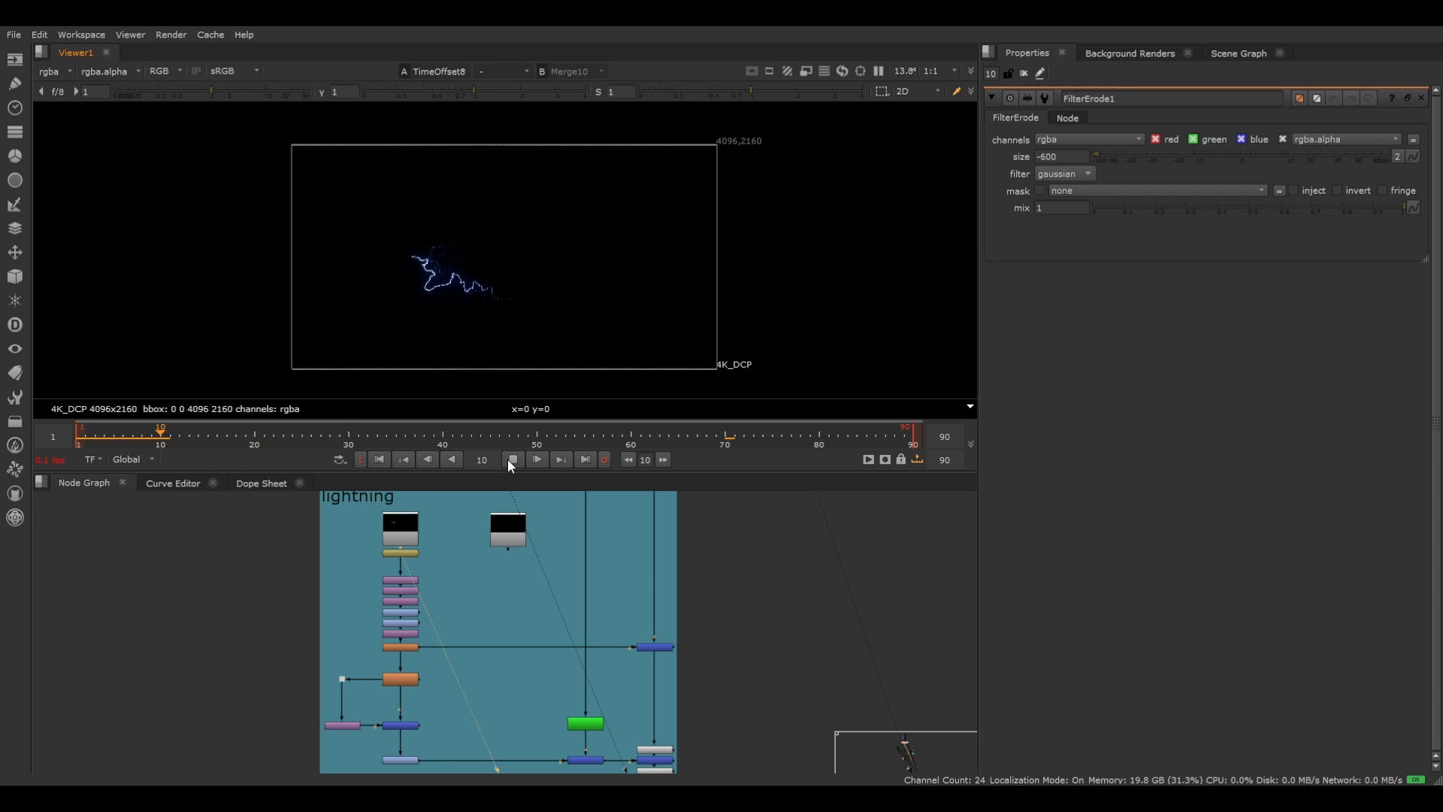
# Play the blue lightning bolt from TimeOffset8 and drag across the interface
pyautogui.click(513, 460)
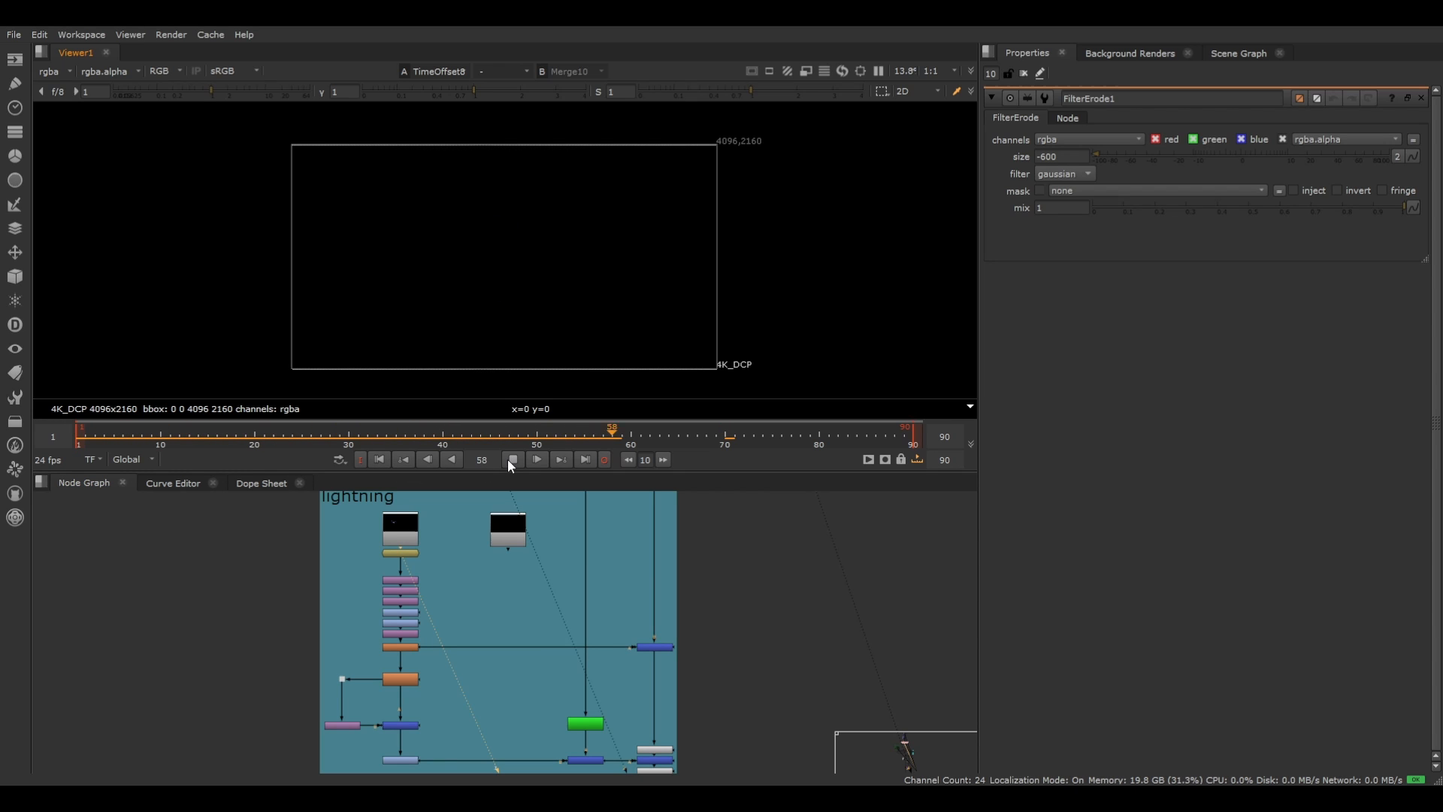
pyautogui.moveTo(612, 430); pyautogui.dragTo(217, 430)
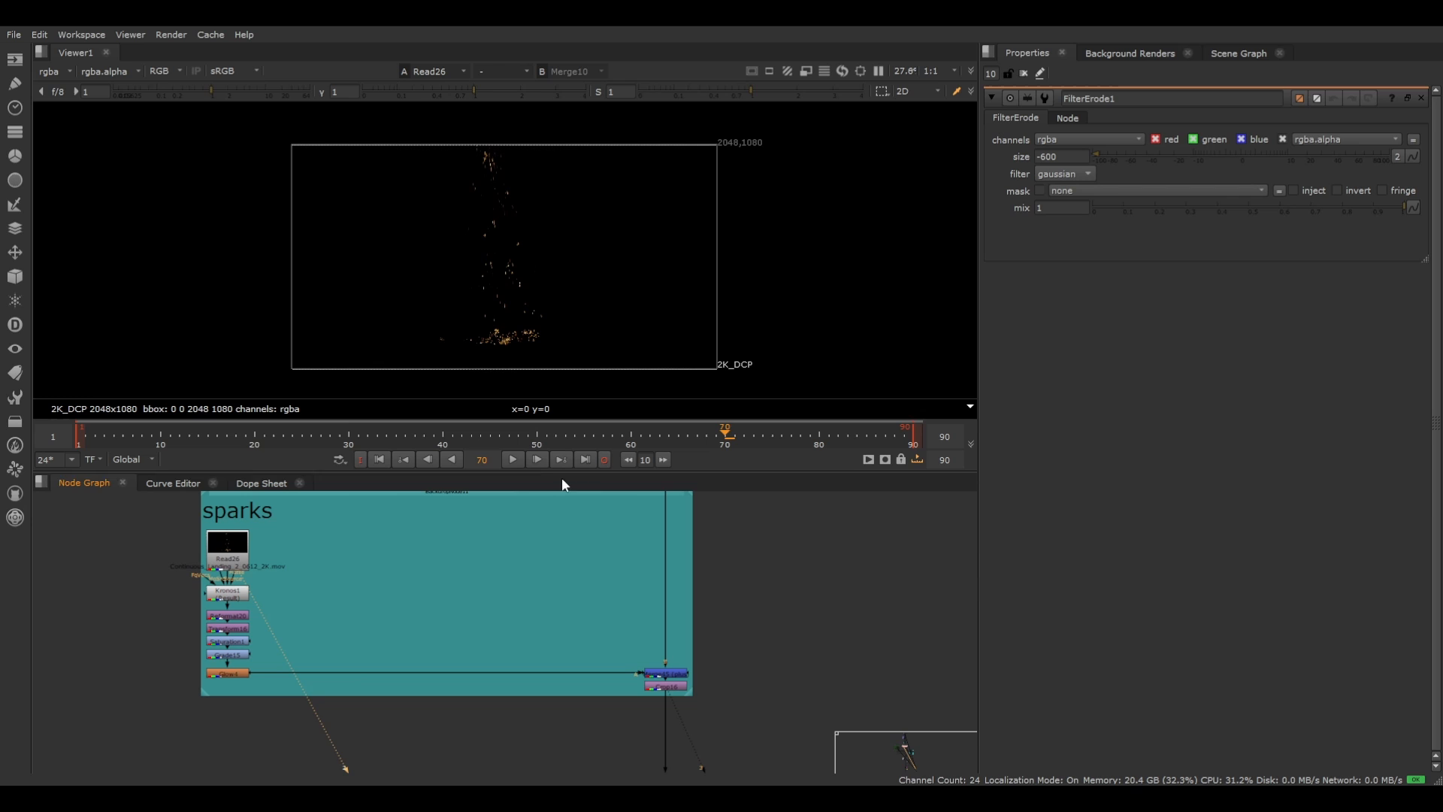
# Play the sparks element and pan the Node Graph toward Merge8's full composite
pyautogui.click(512, 459)
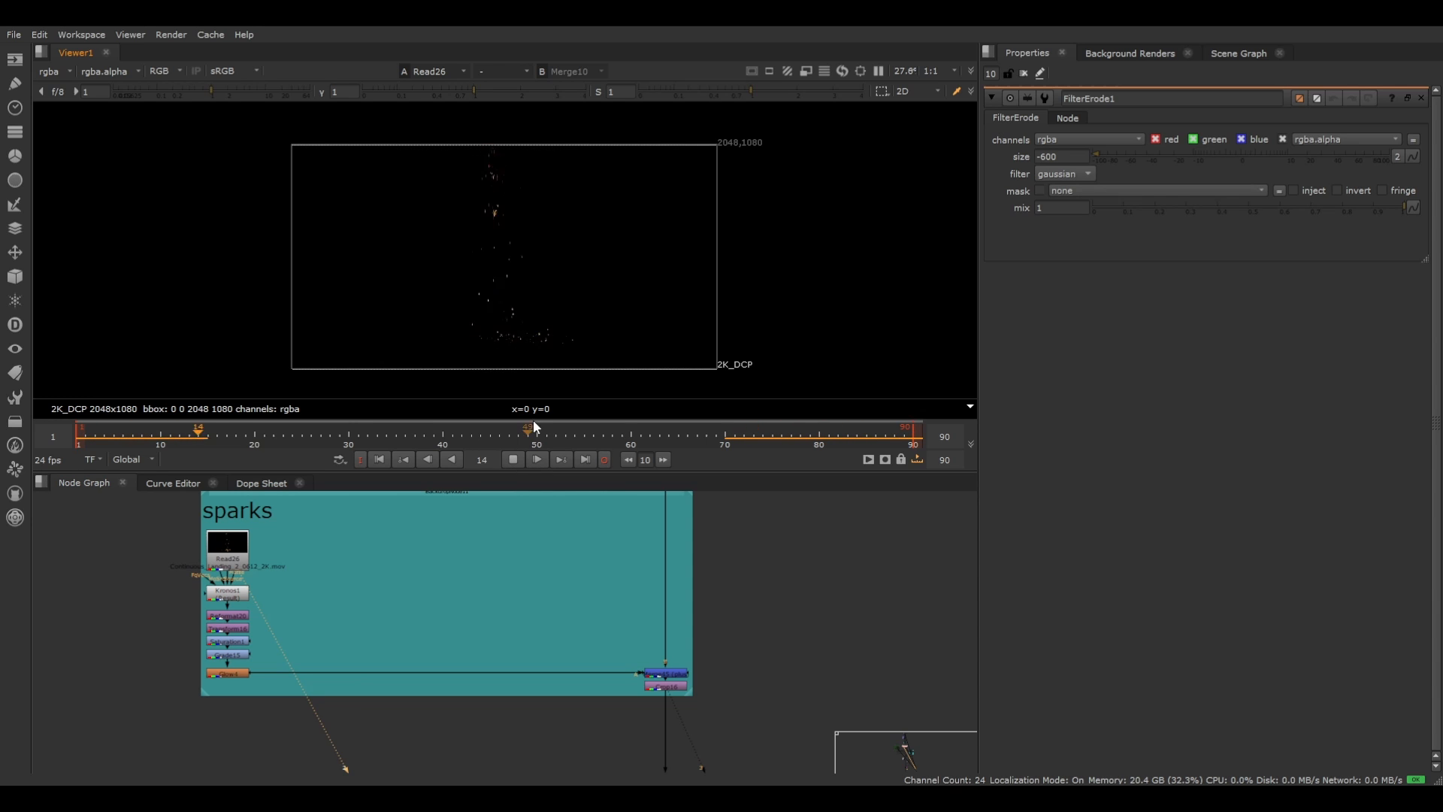
pyautogui.moveTo(199, 430); pyautogui.dragTo(649, 430)
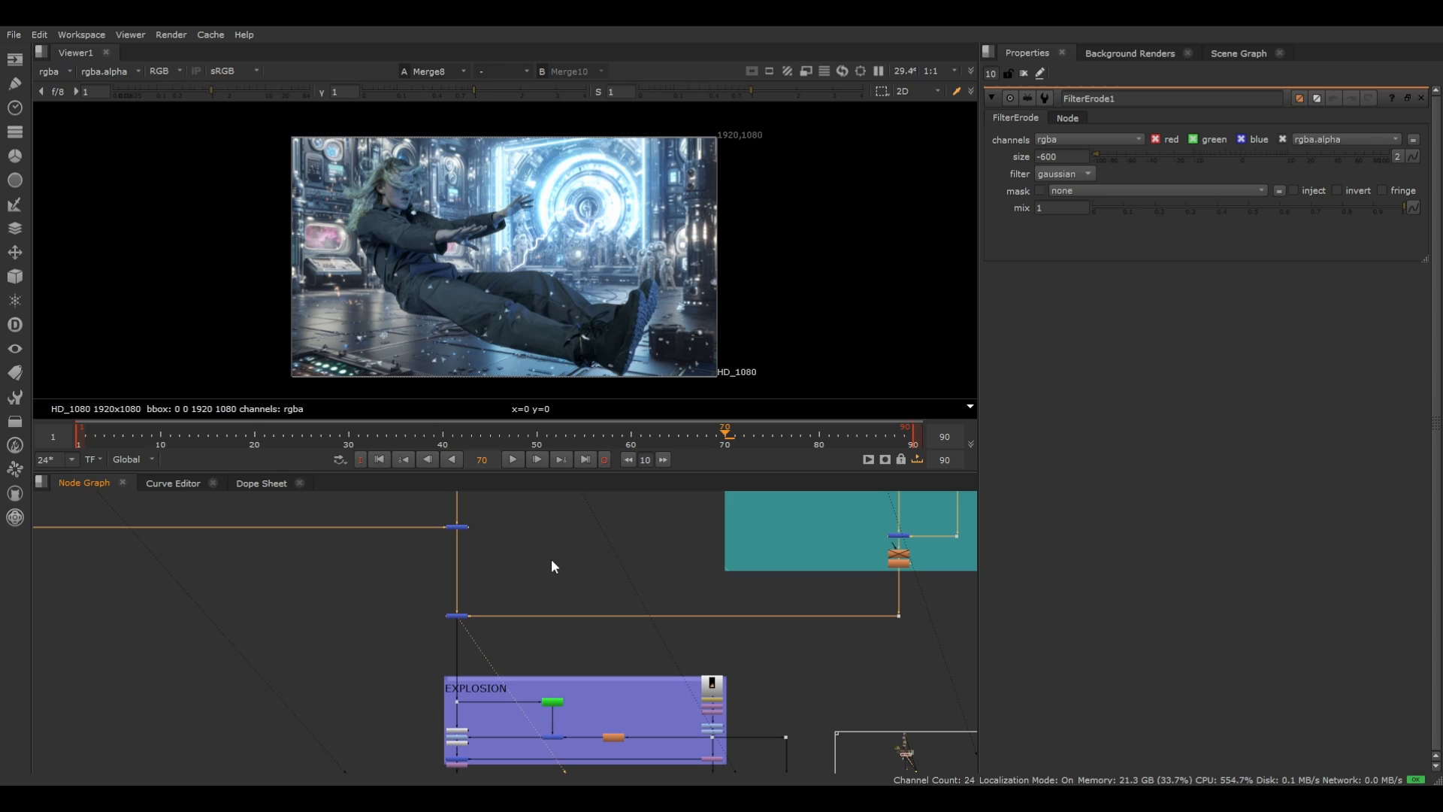
# View Cube5 from the GLASS INSTANCING backdrop in the 3D viewer
pyautogui.scroll(-3)
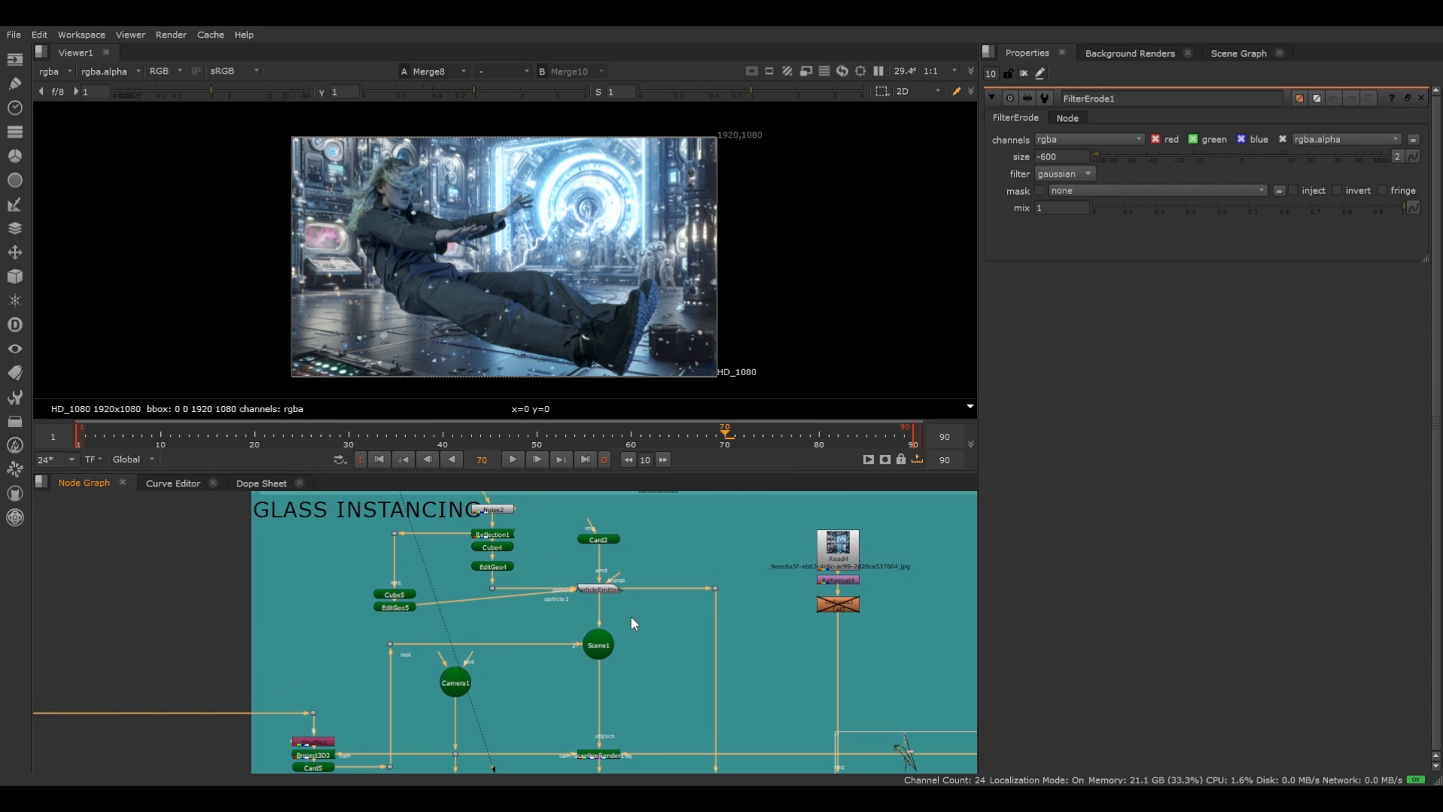
pyautogui.click(598, 645)
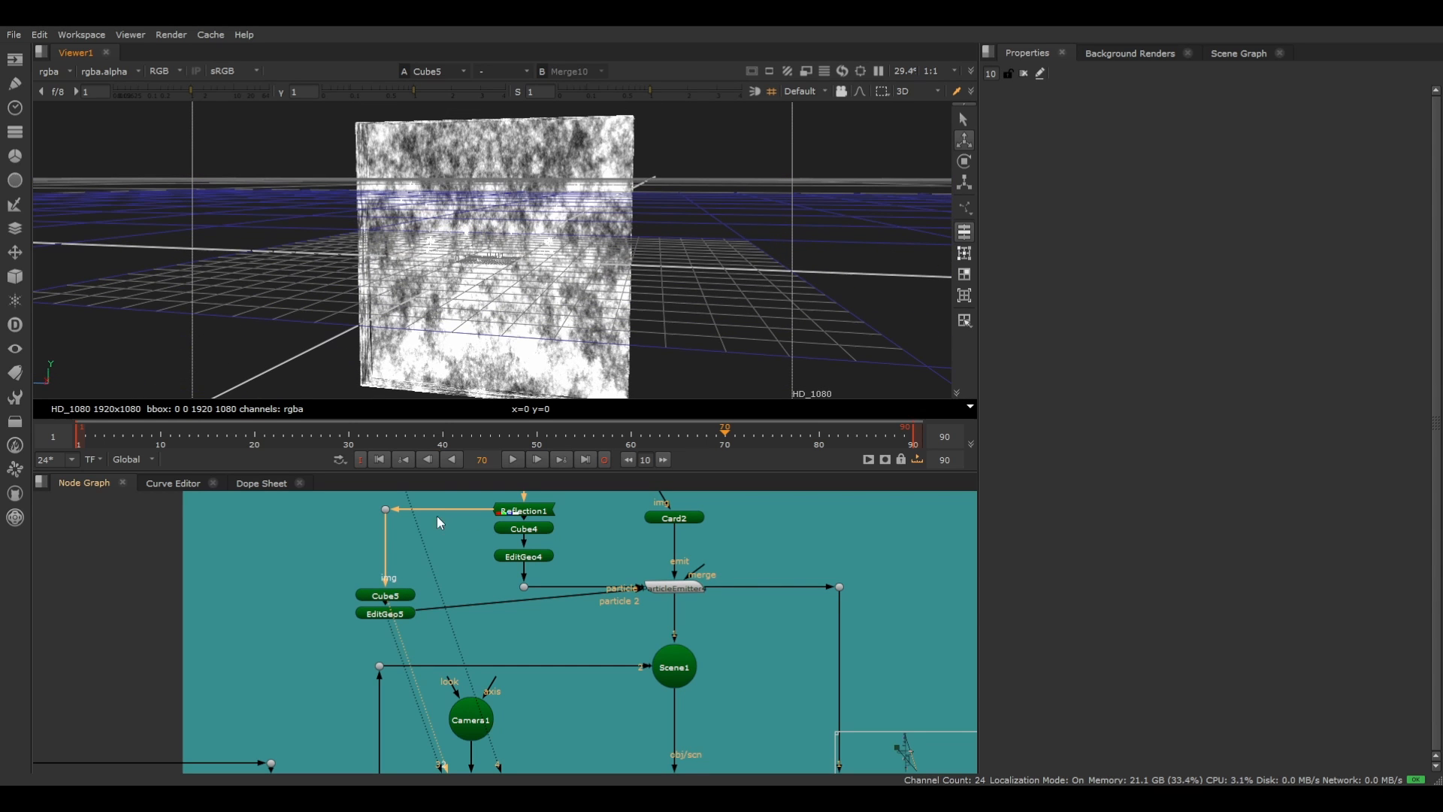
# Inspect the EditGeo5 shard geometry, then view Merge7's rendered glass particles
pyautogui.click(385, 613)
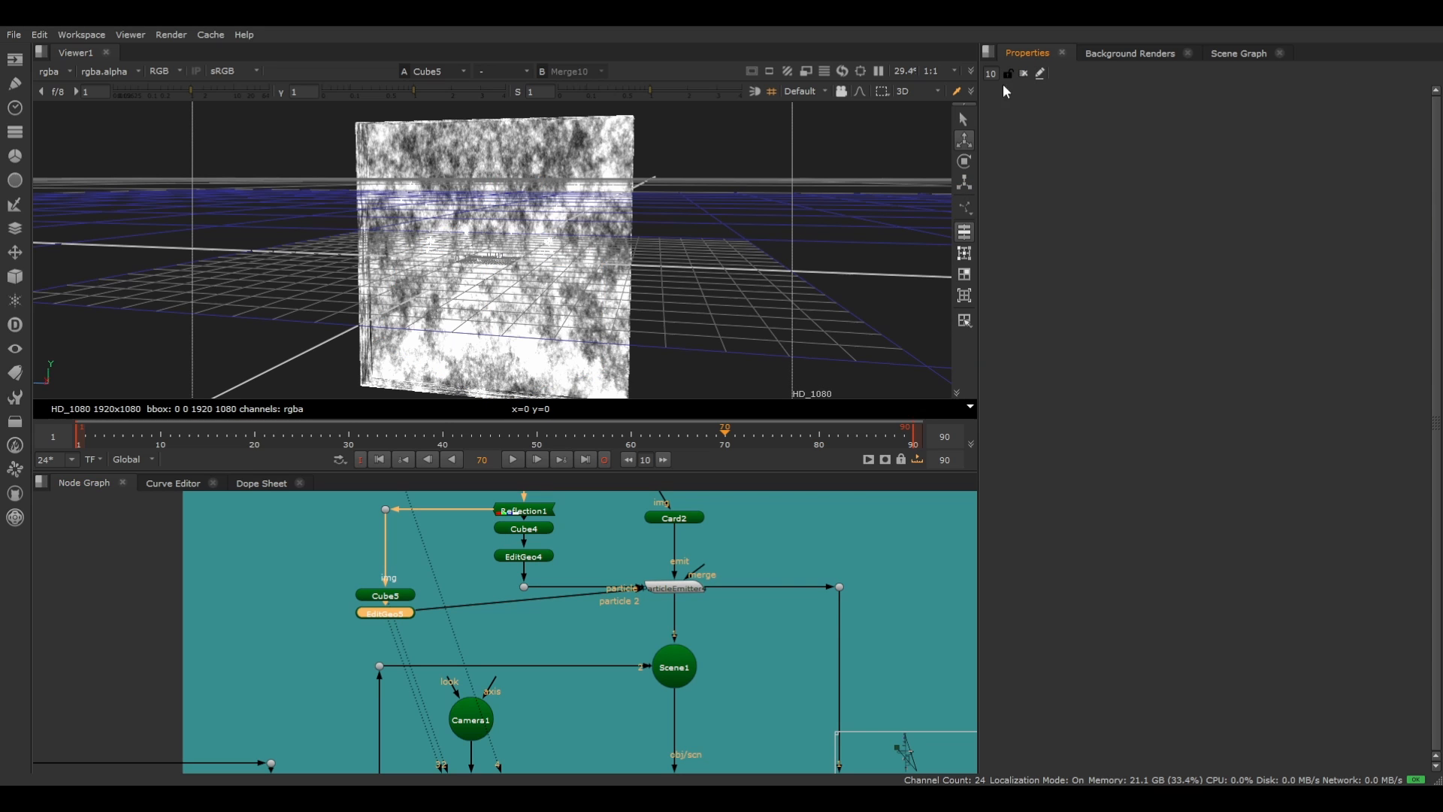
pyautogui.click(385, 611)
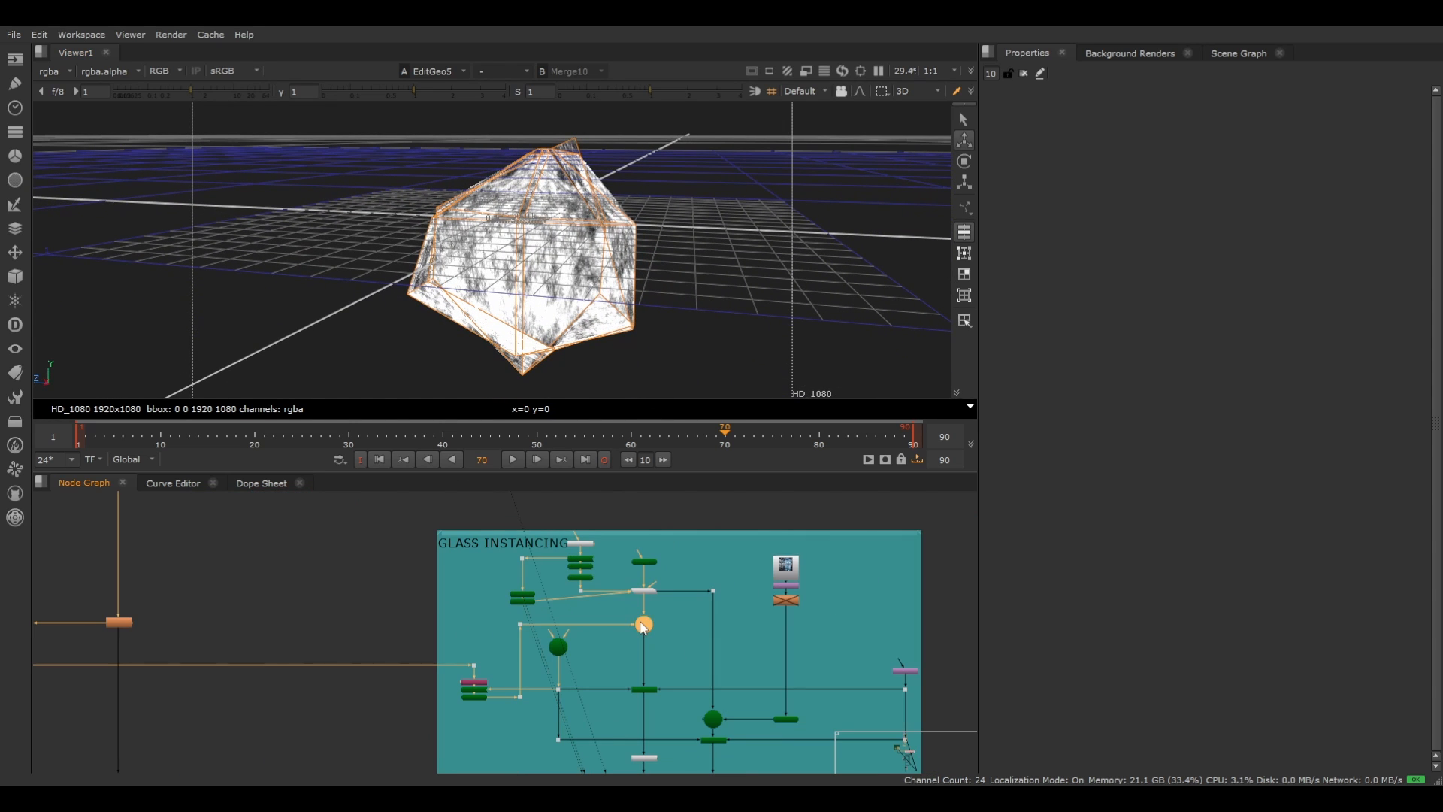
pyautogui.click(641, 624)
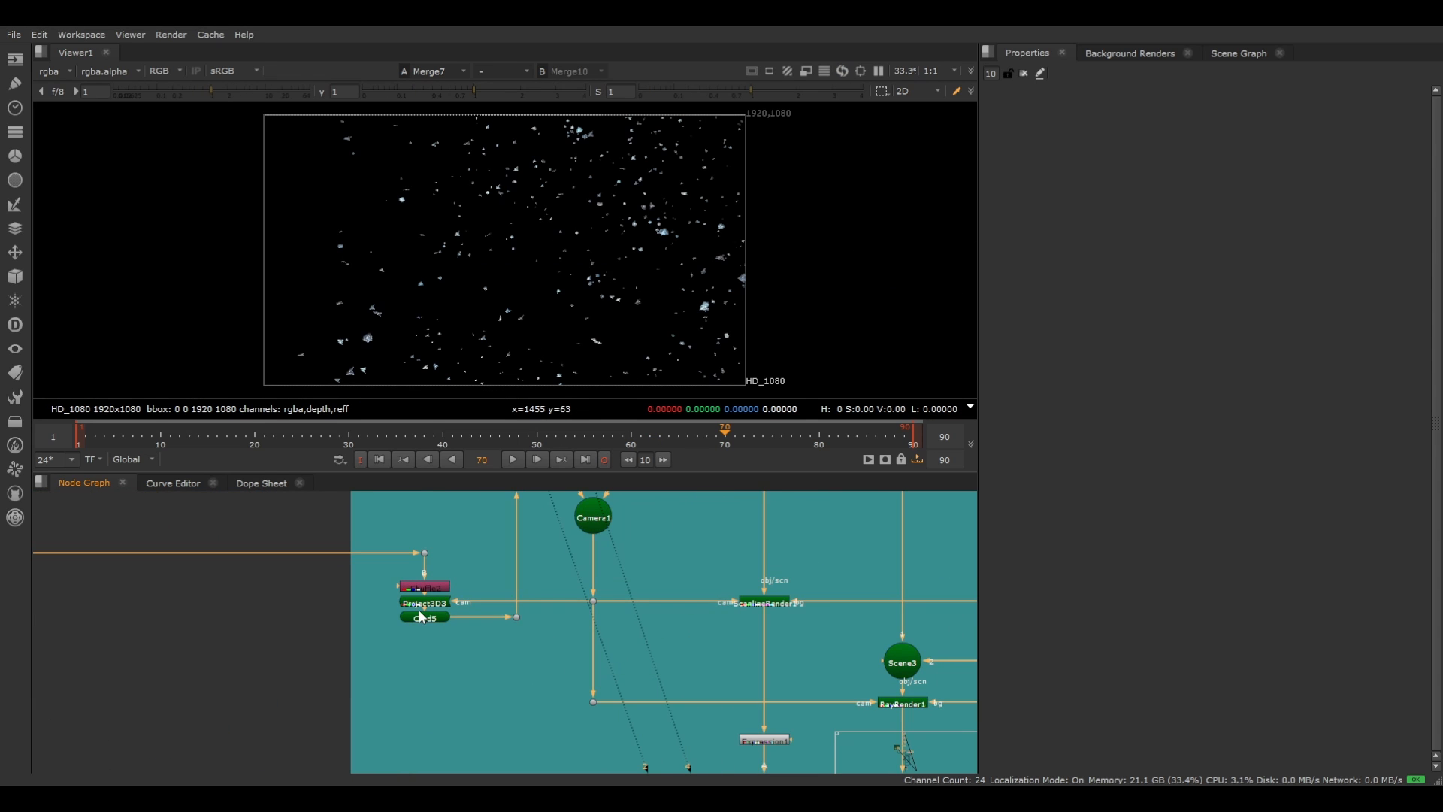
# Reconnect the viewer to Merge8 to show the full composite with glass shards
pyautogui.click(424, 616)
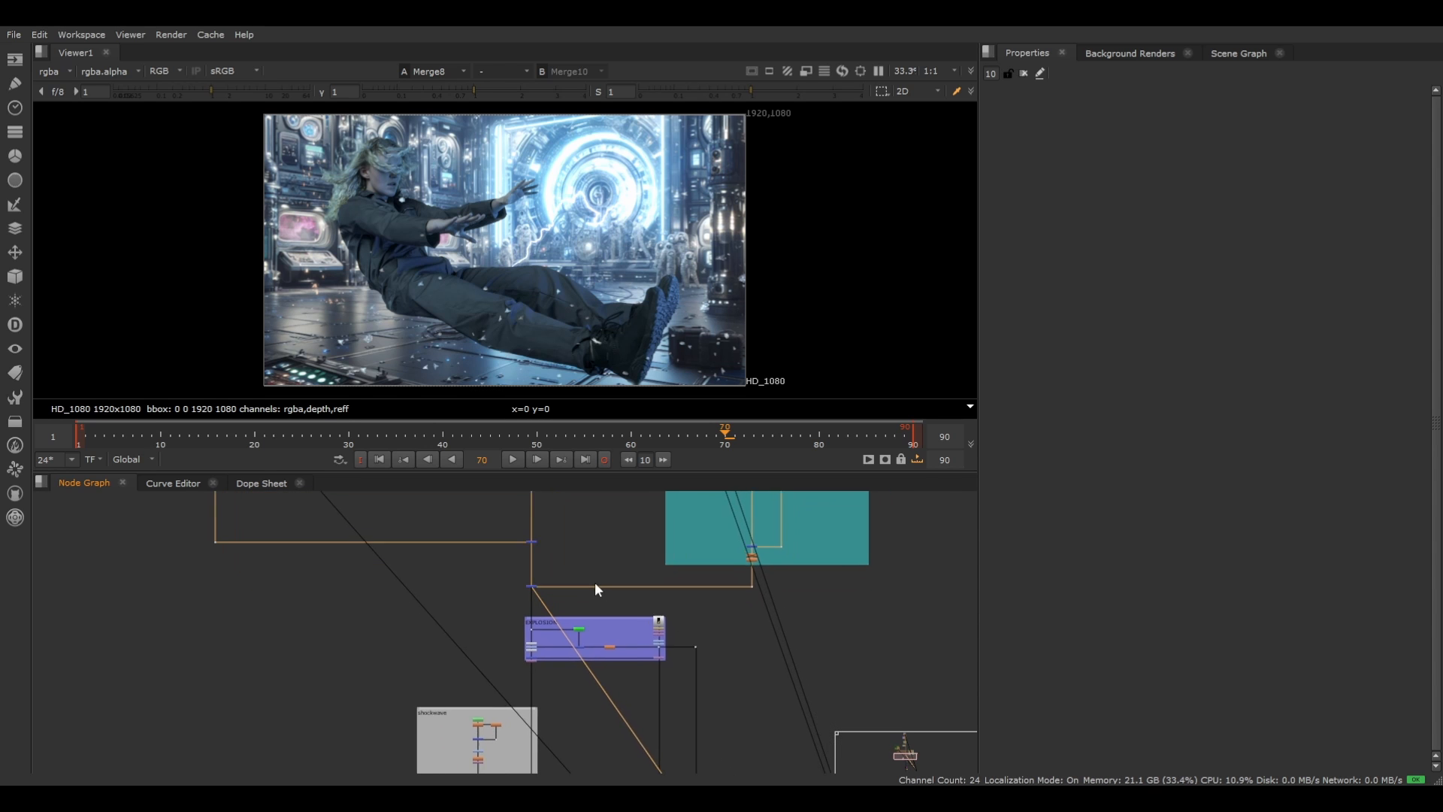
# View and play the Read5 explosion footage, then stop playback
pyautogui.doubleClick(596, 635)
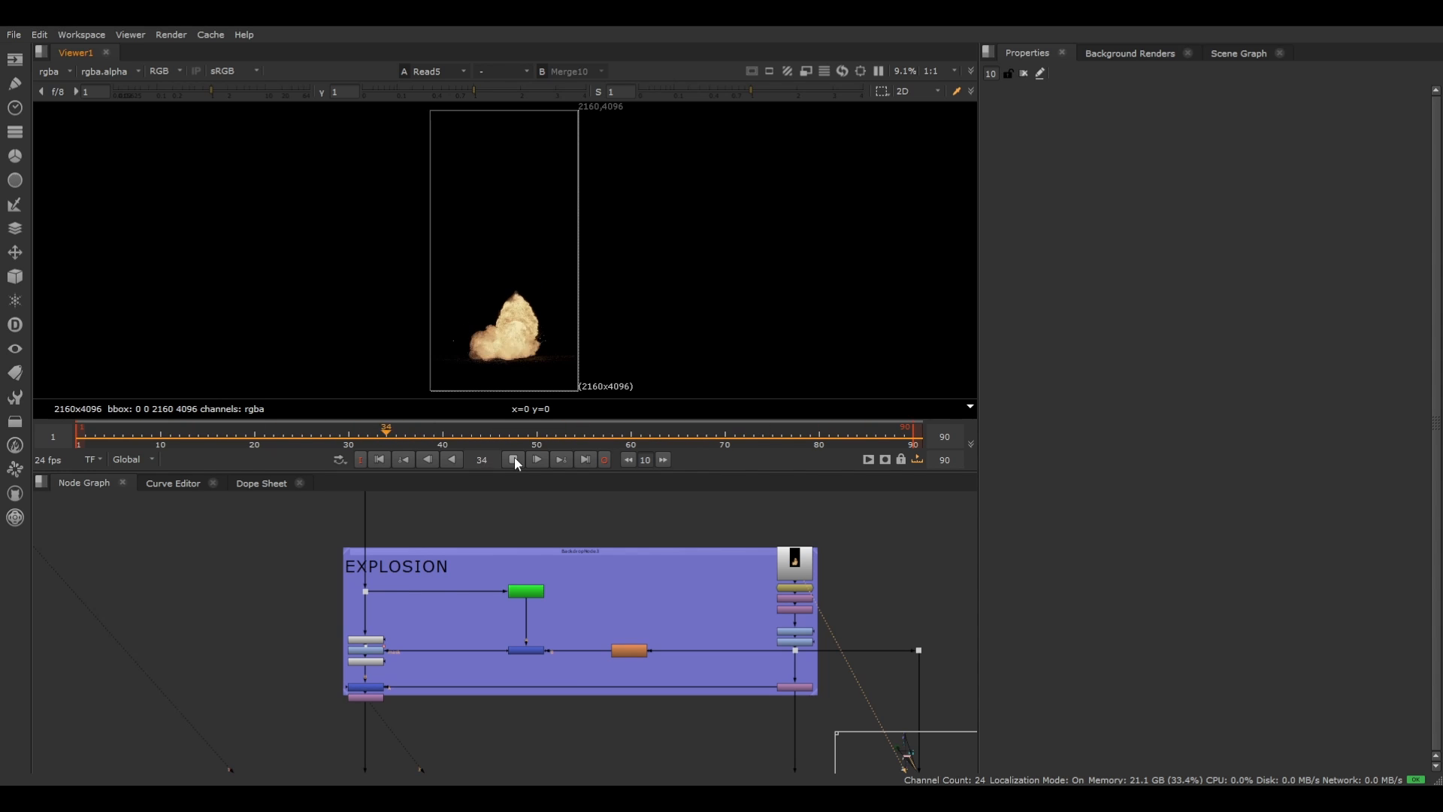
pyautogui.click(513, 459)
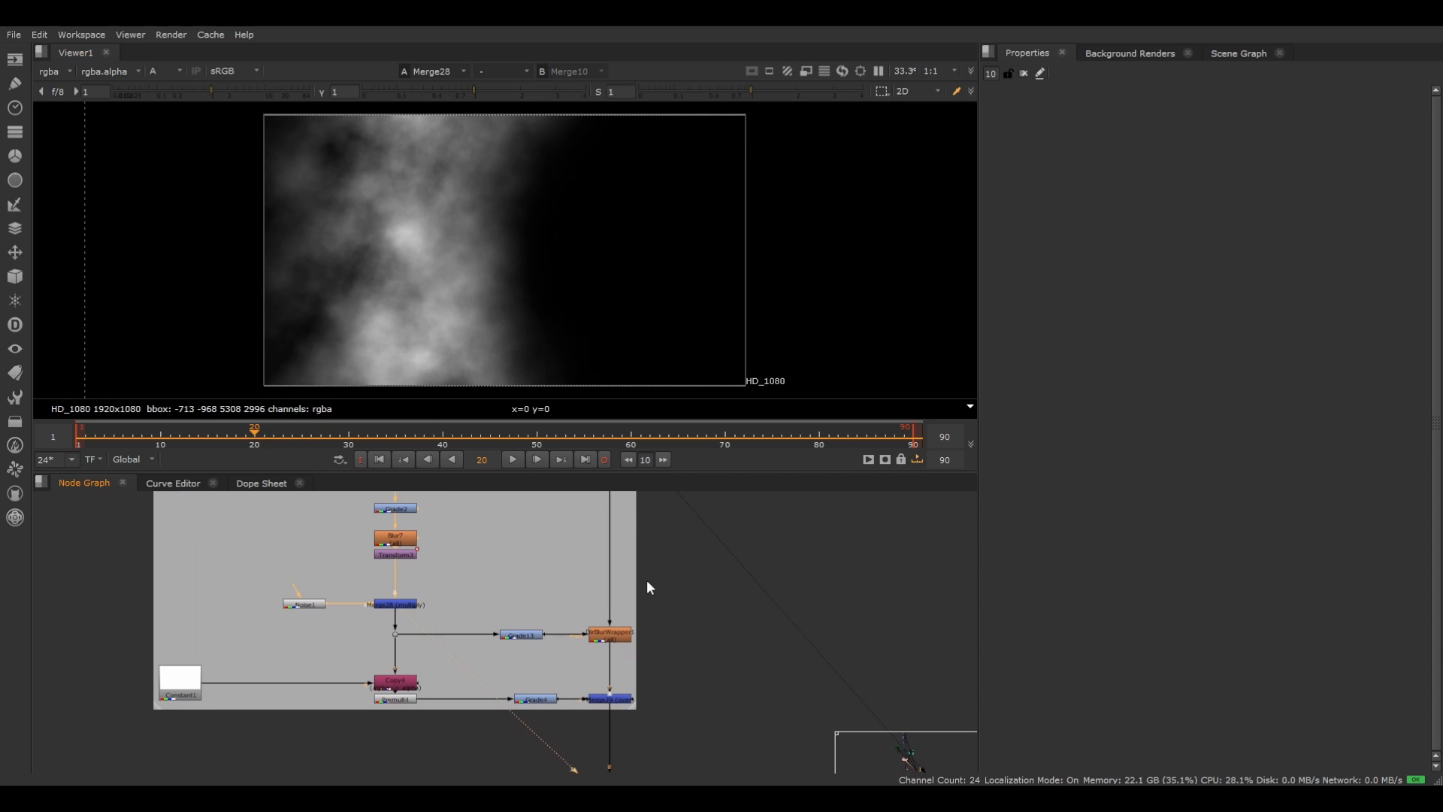
# View the Merge28 alpha channel showing the soft cloudy shockwave mask
pyautogui.click(610, 633)
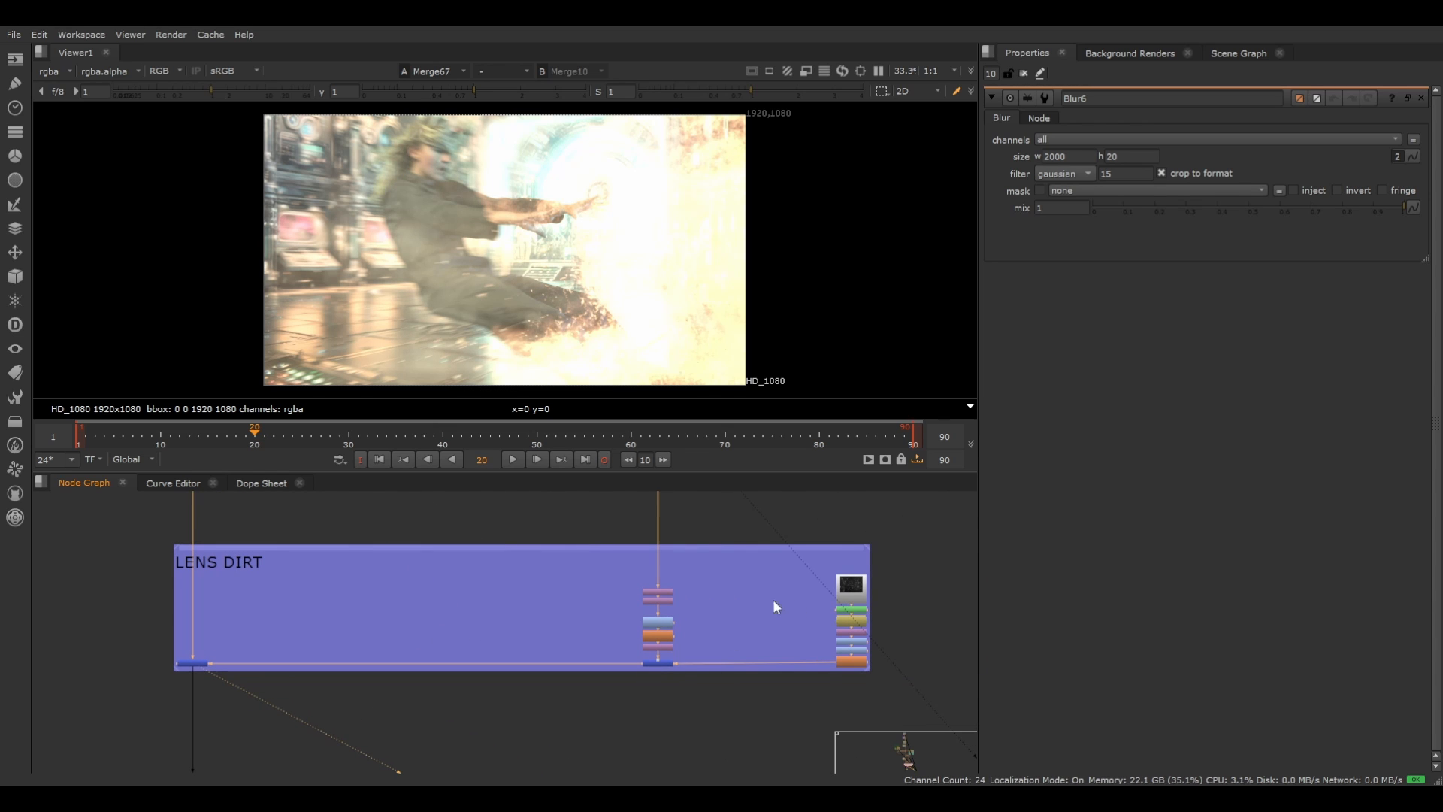
pyautogui.moveTo(492, 639)
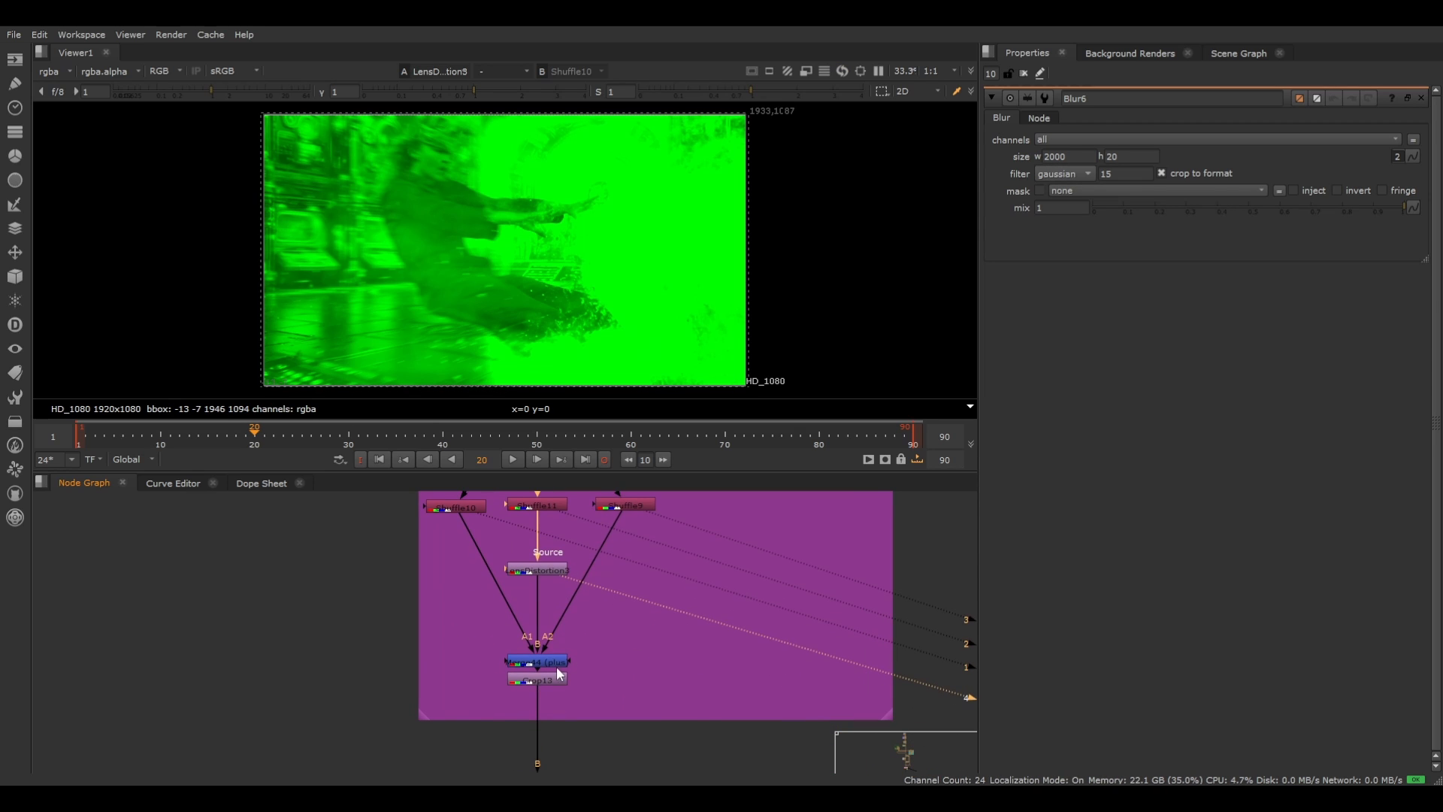
# View the composite from Crop13 after the LensDistortion node in the purple backdrop
pyautogui.click(536, 570)
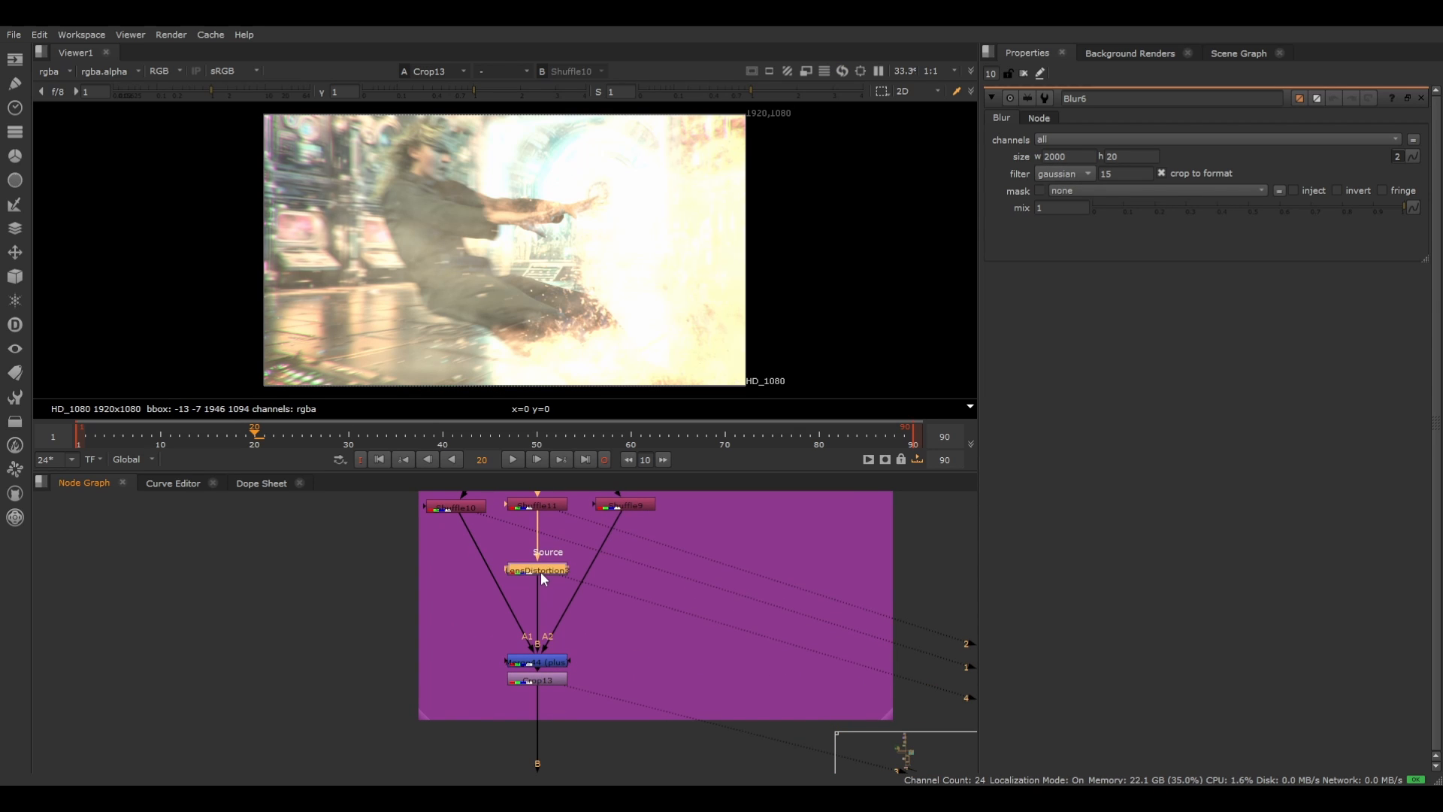